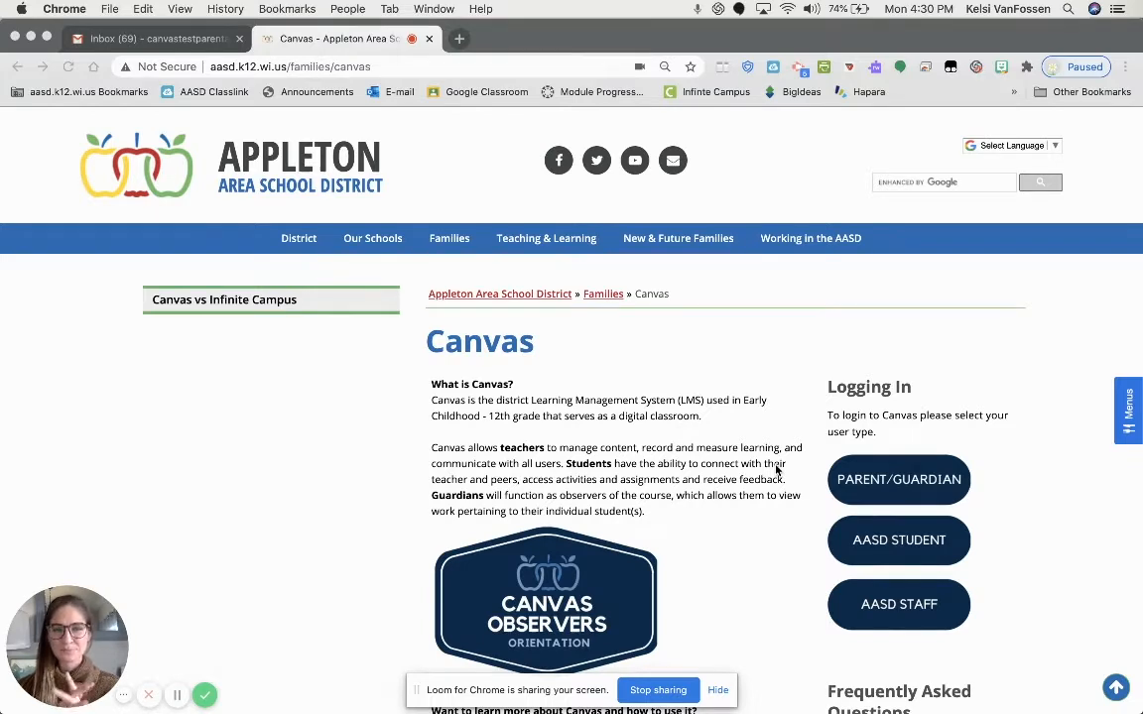
{"action": "mouse_move", "coordinate": [922, 493]}
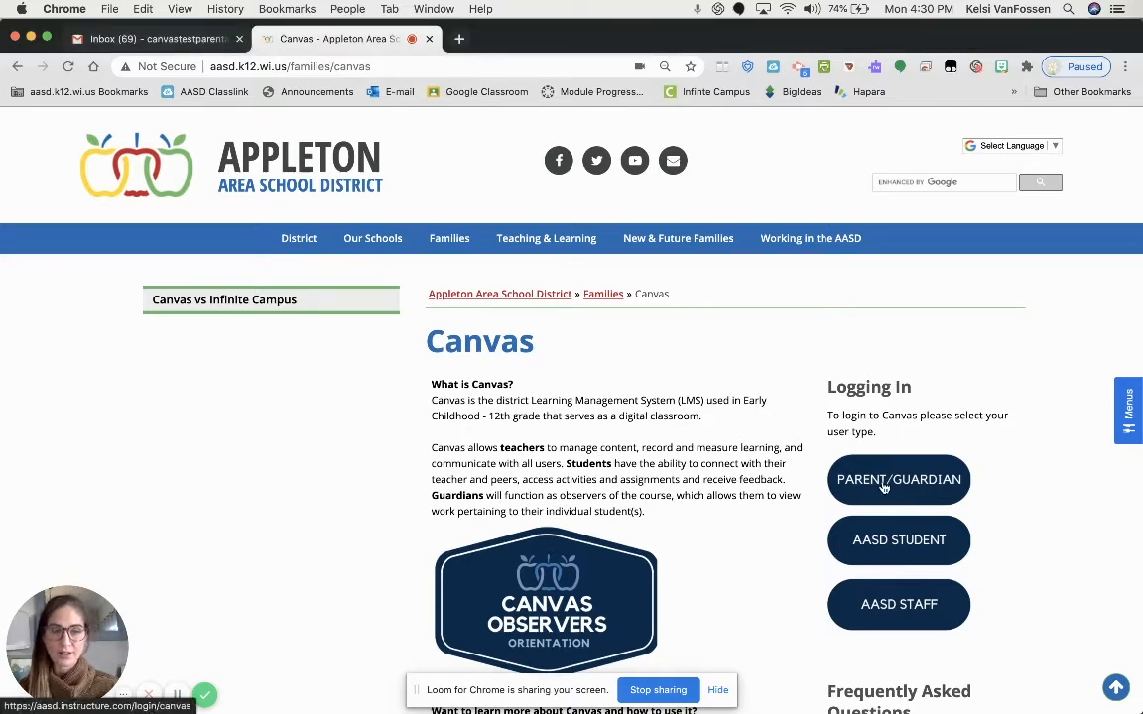
{"action": "mouse_move", "coordinate": [655, 475]}
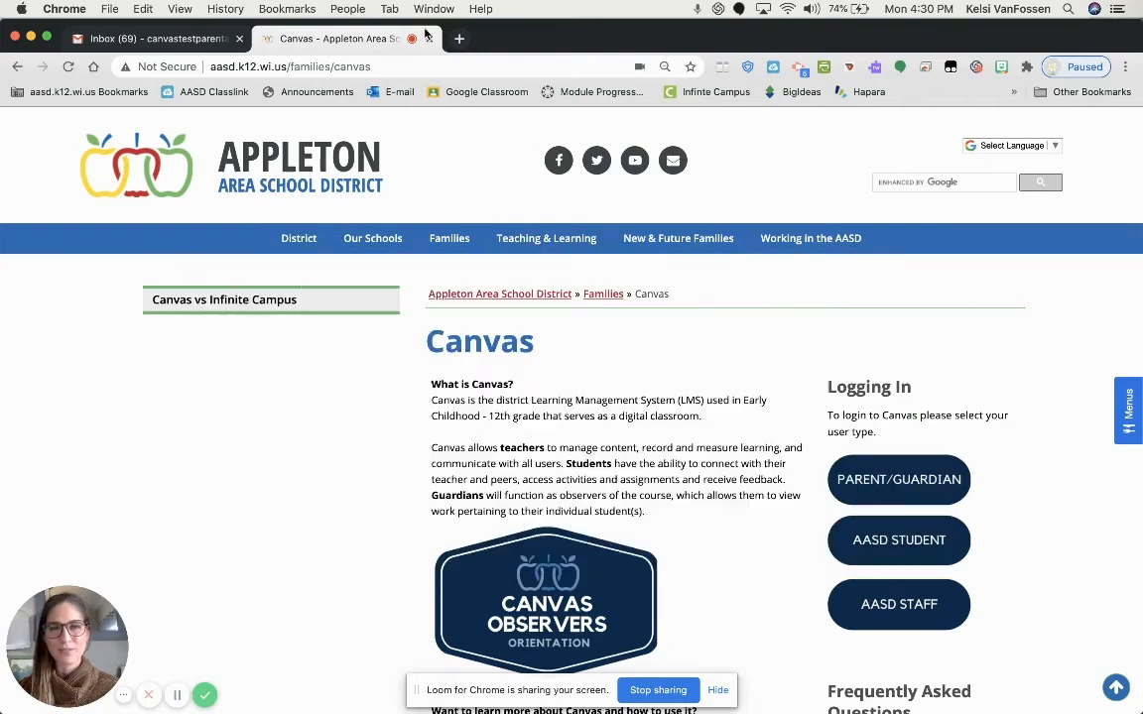
In a new tab, search 'aasd canvas' to reach the aasd.instructure.com login page.
{"action": "left_click", "coordinate": [458, 38]}
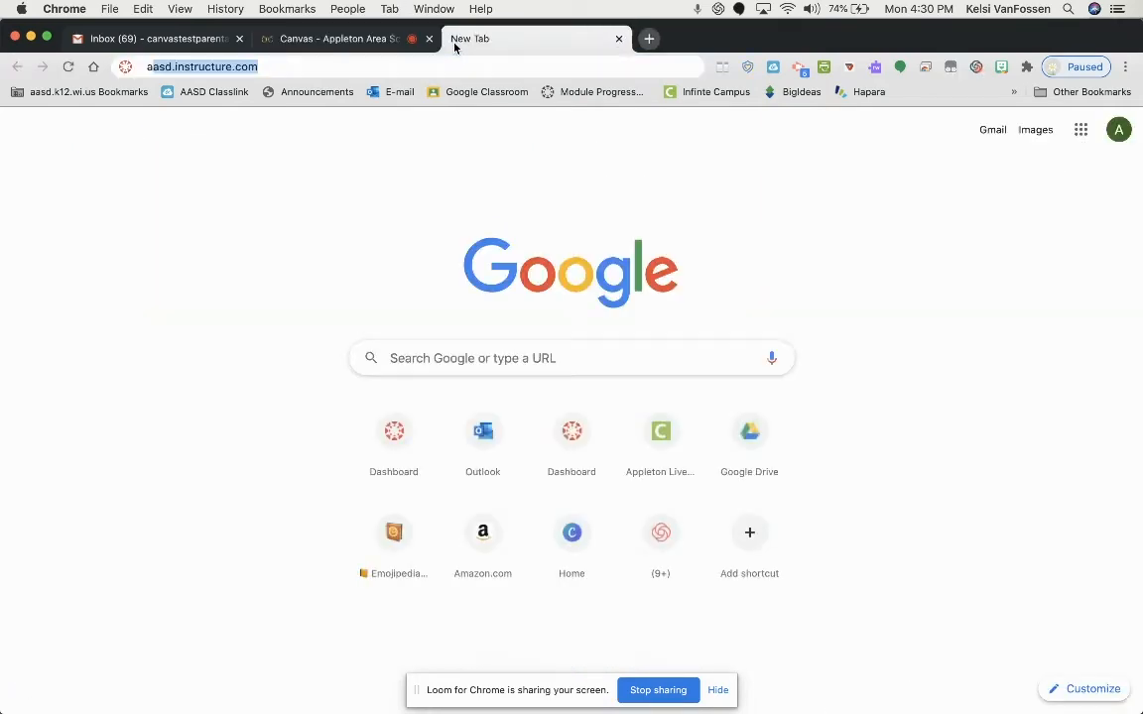
{"action": "type", "text": "aasd canvas"}
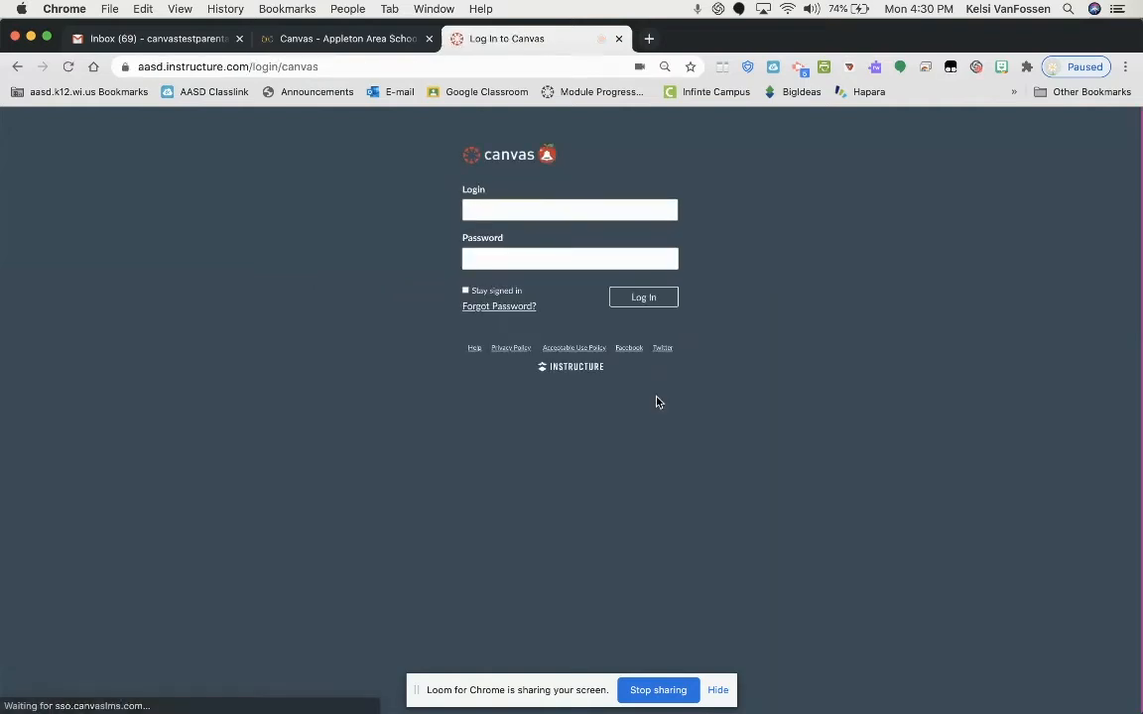
{"action": "left_click", "coordinate": [499, 305]}
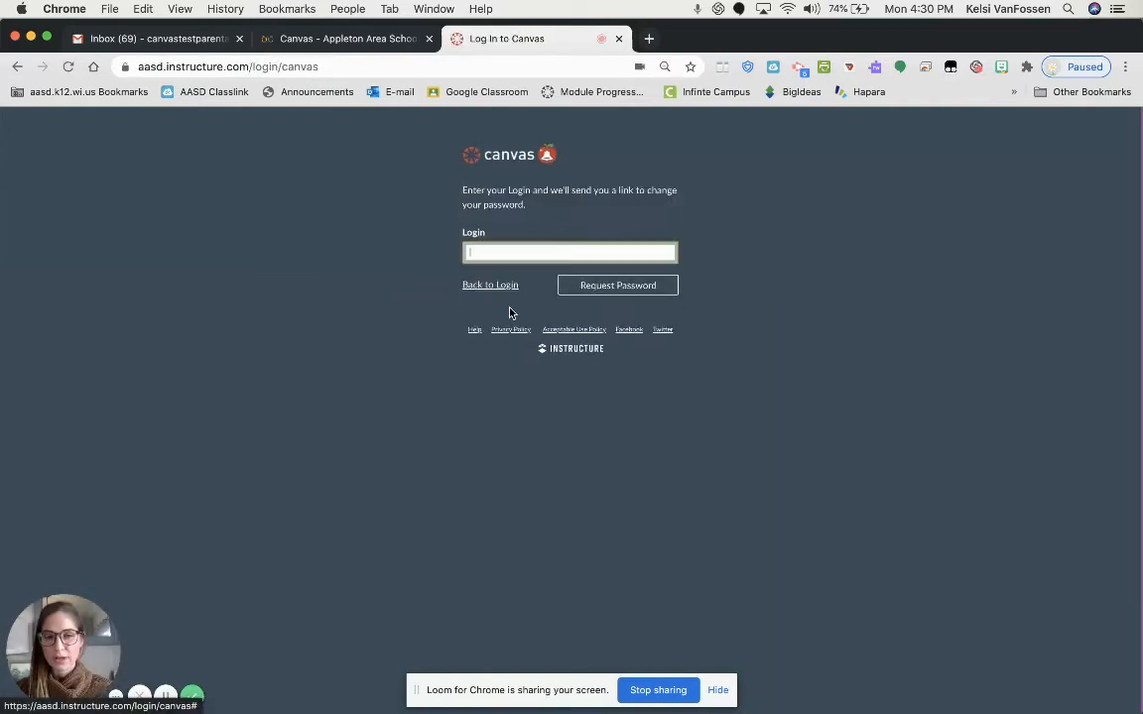
{"action": "left_click", "coordinate": [570, 252]}
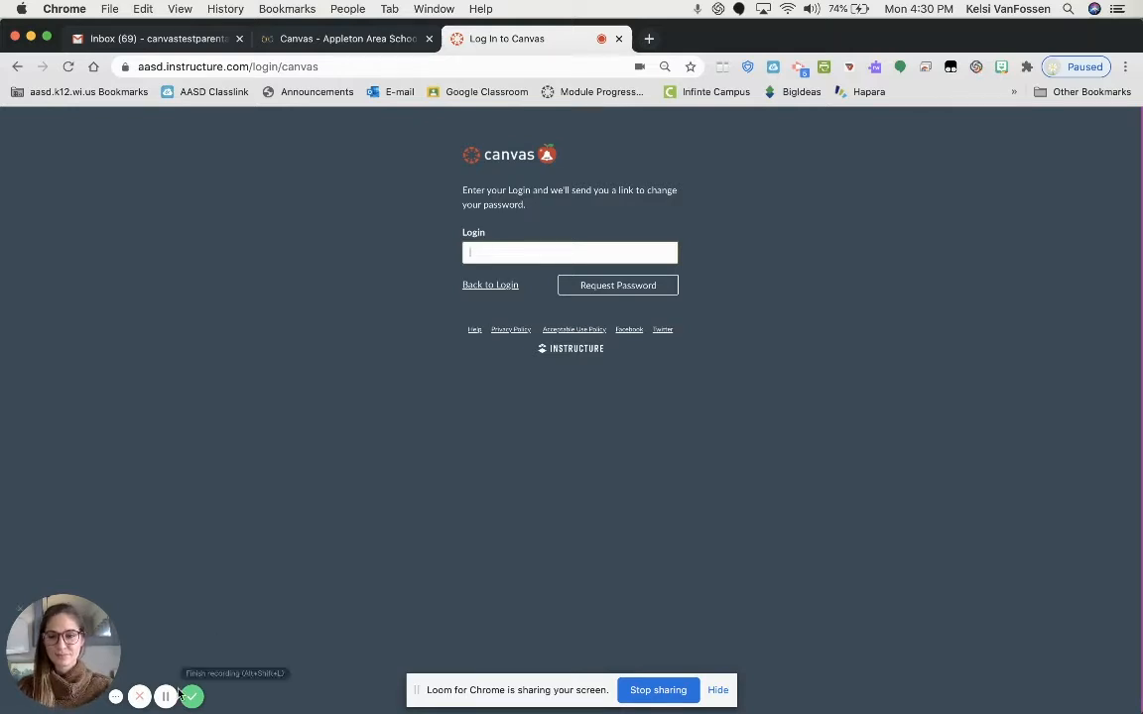
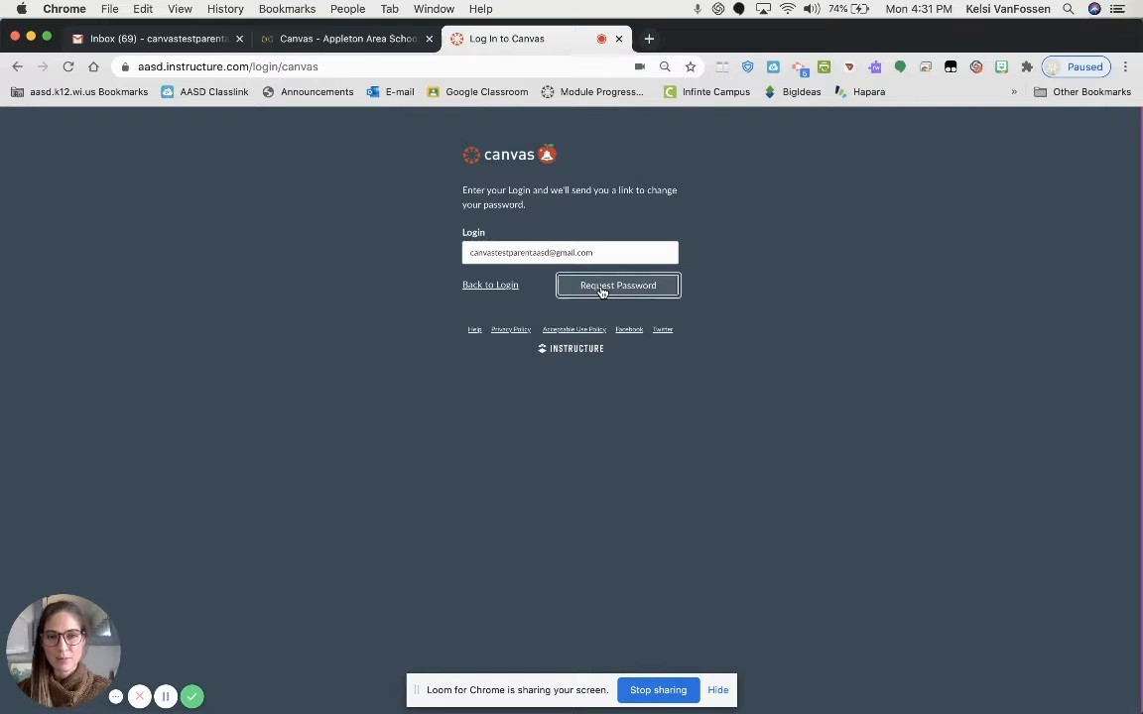
{"action": "left_click", "coordinate": [617, 285]}
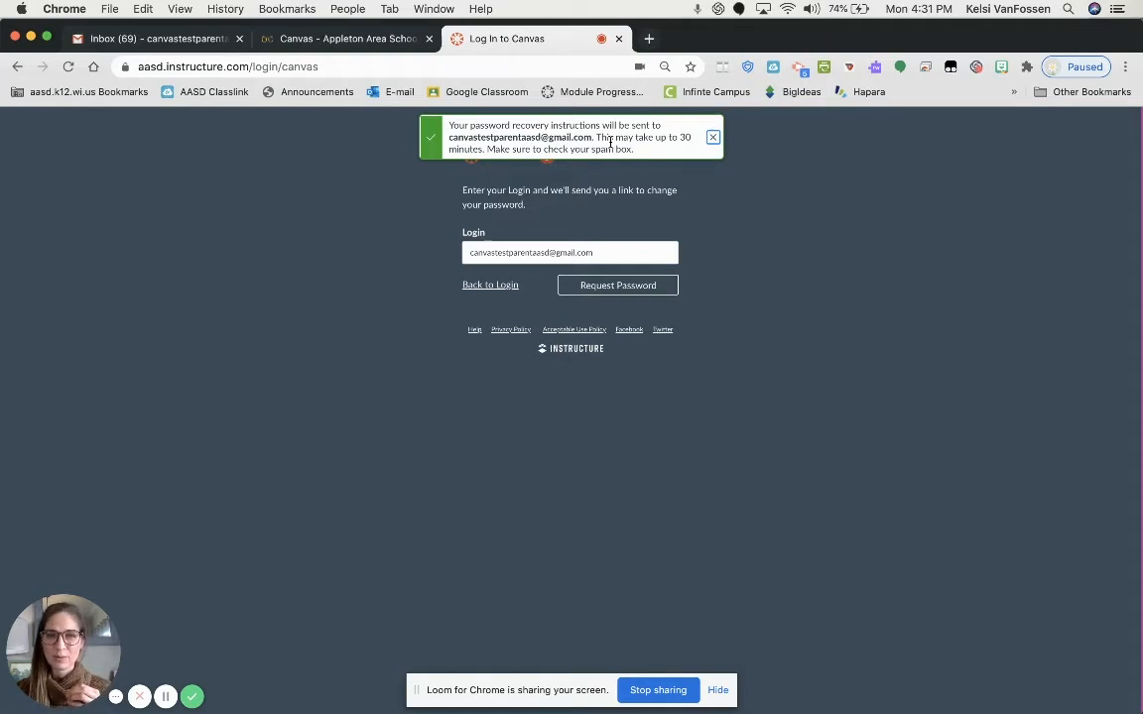
{"action": "mouse_move", "coordinate": [165, 697]}
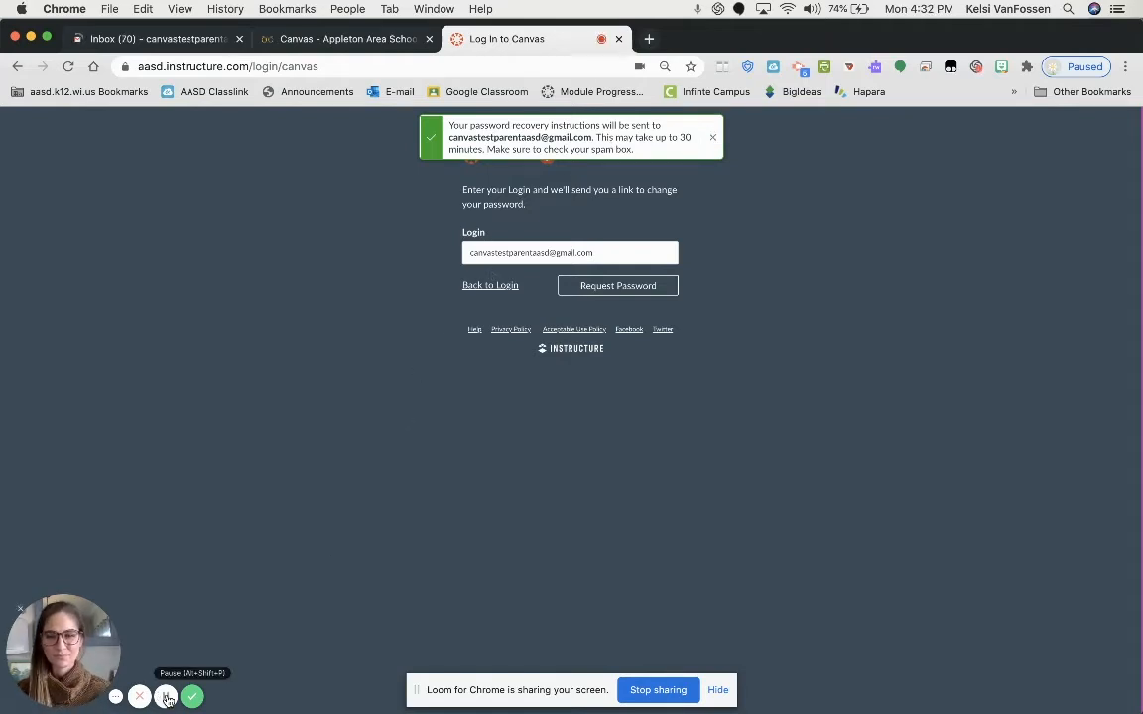
{"action": "left_click", "coordinate": [165, 695]}
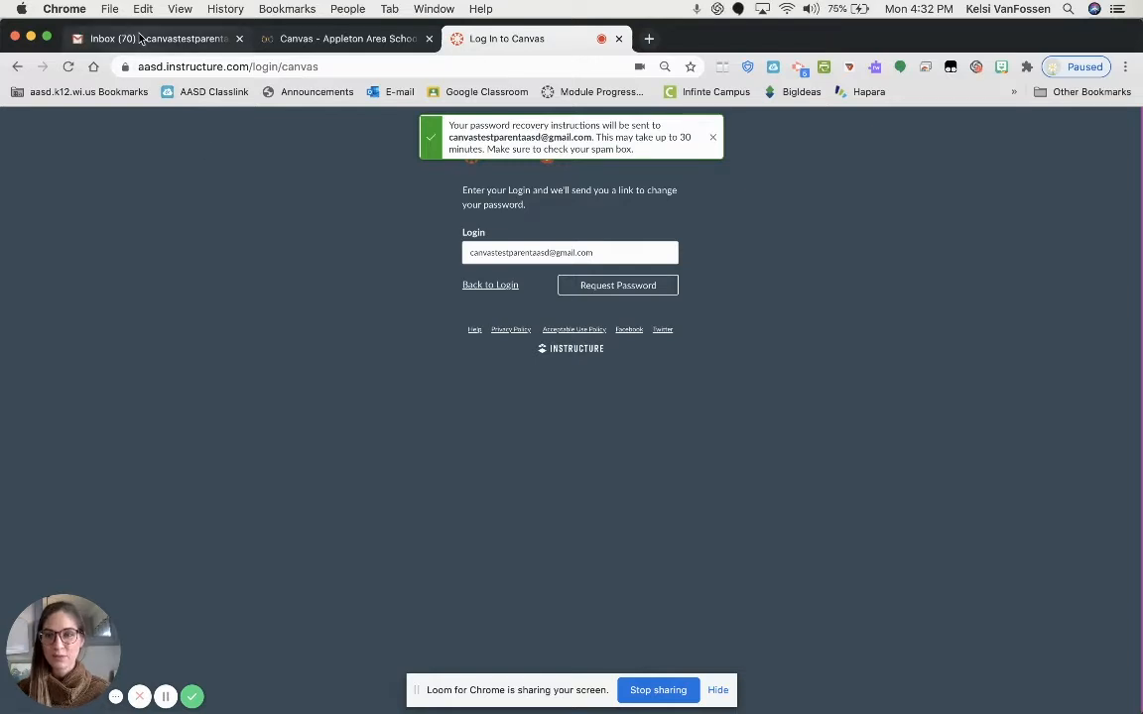
In Gmail, open the 'Forgot Password: Canvas' email and follow its reset link.
{"action": "left_click", "coordinate": [149, 39]}
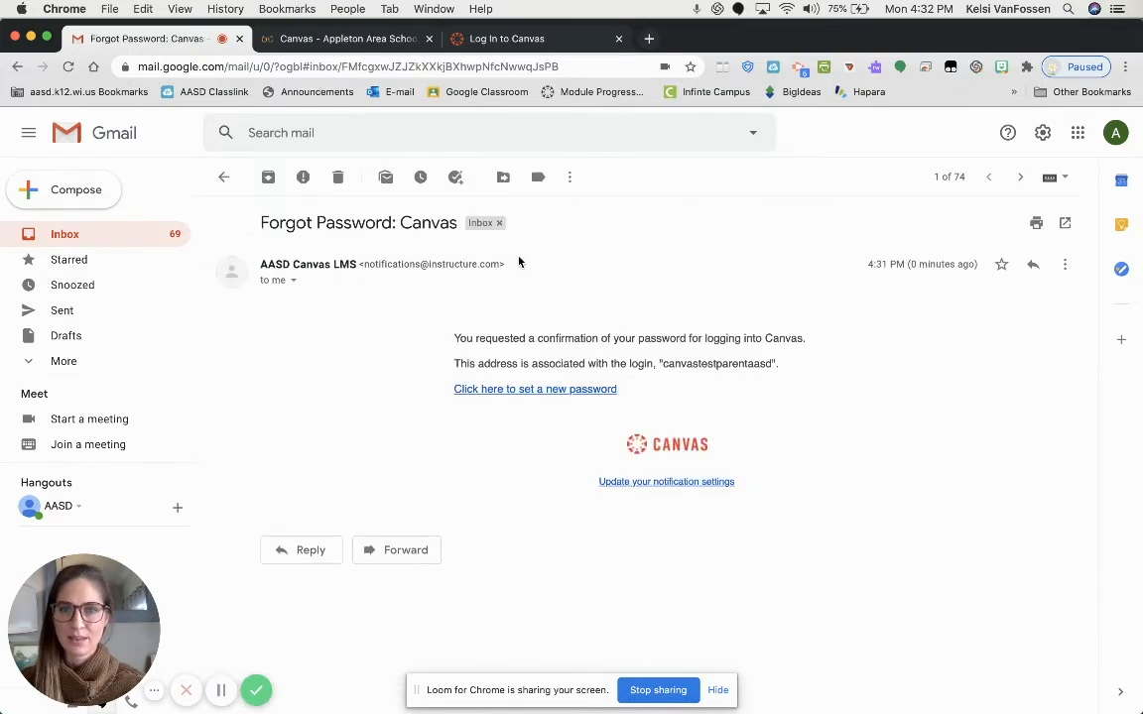
{"action": "mouse_move", "coordinate": [554, 356]}
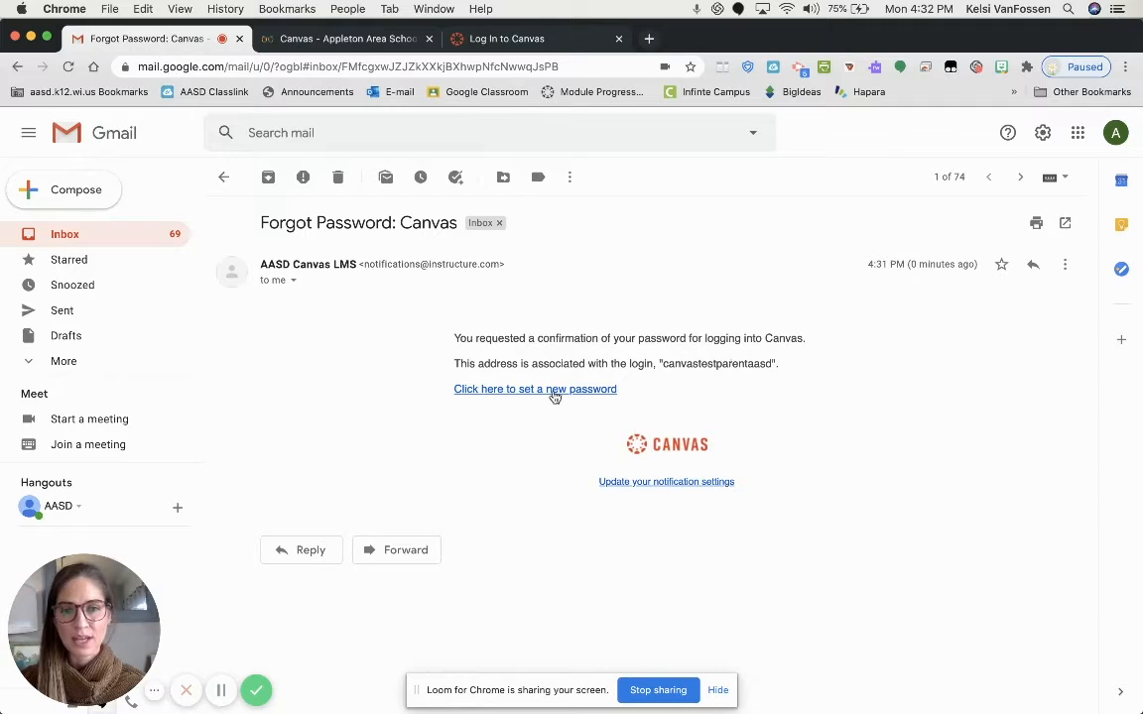
{"action": "left_click", "coordinate": [534, 389]}
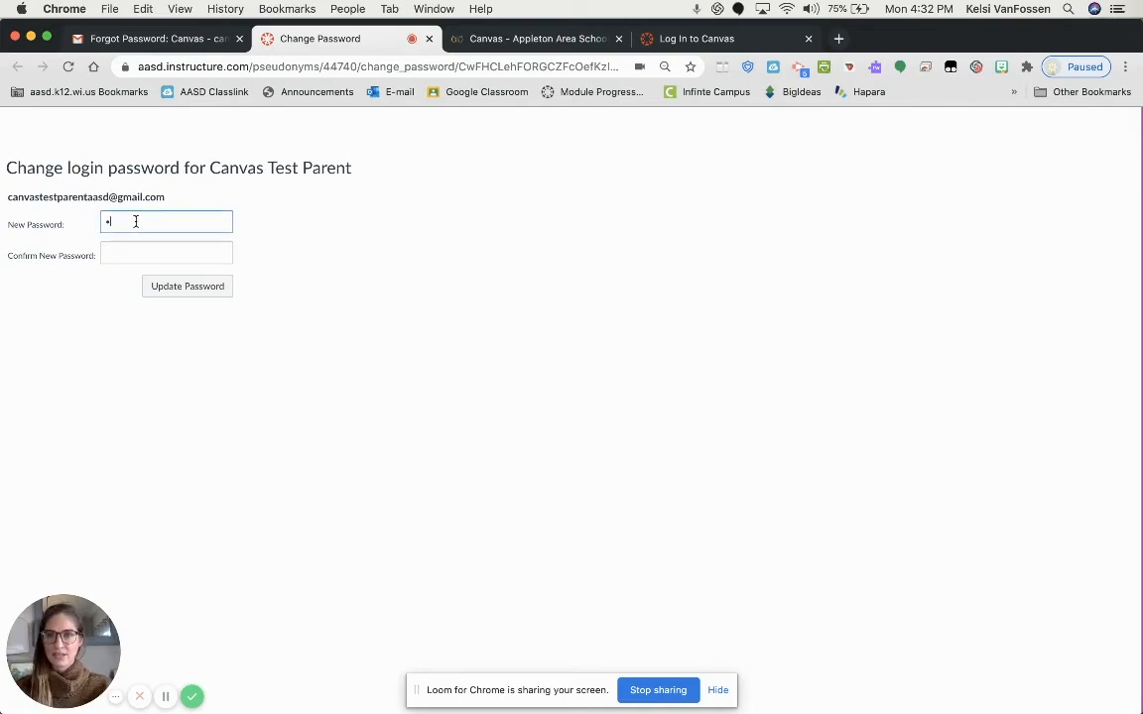
Set and confirm the new password, update it, then enter the login credentials to sign in.
{"action": "type", "text": "••••"}
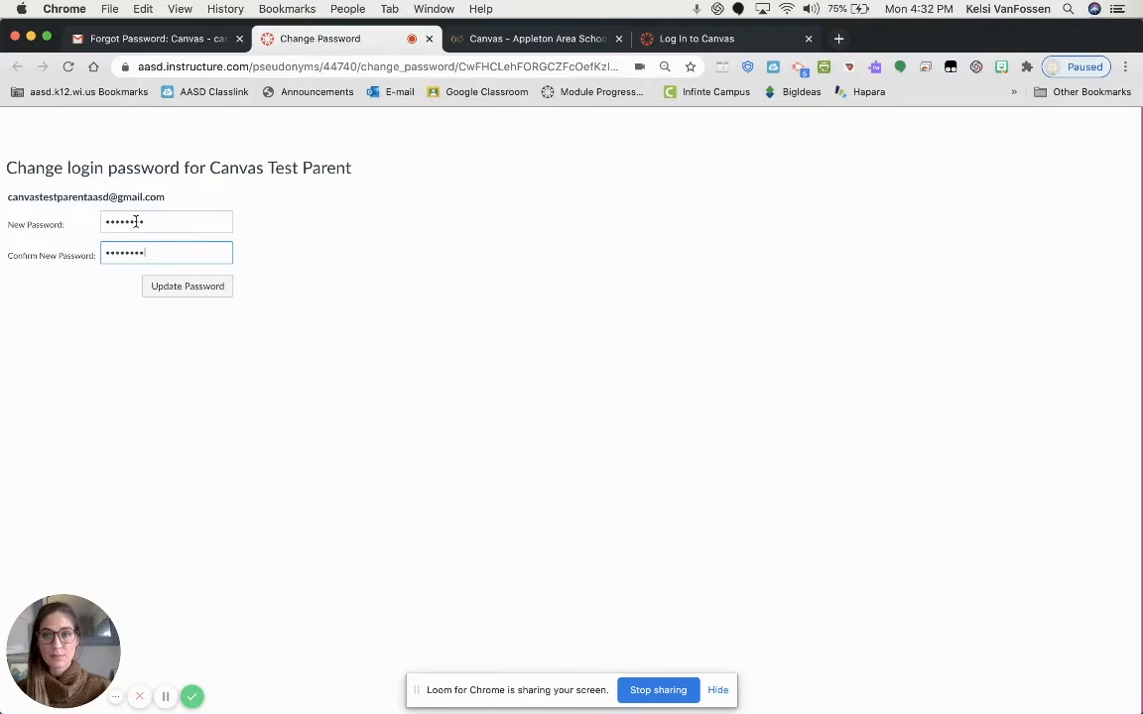
{"action": "left_click", "coordinate": [187, 286]}
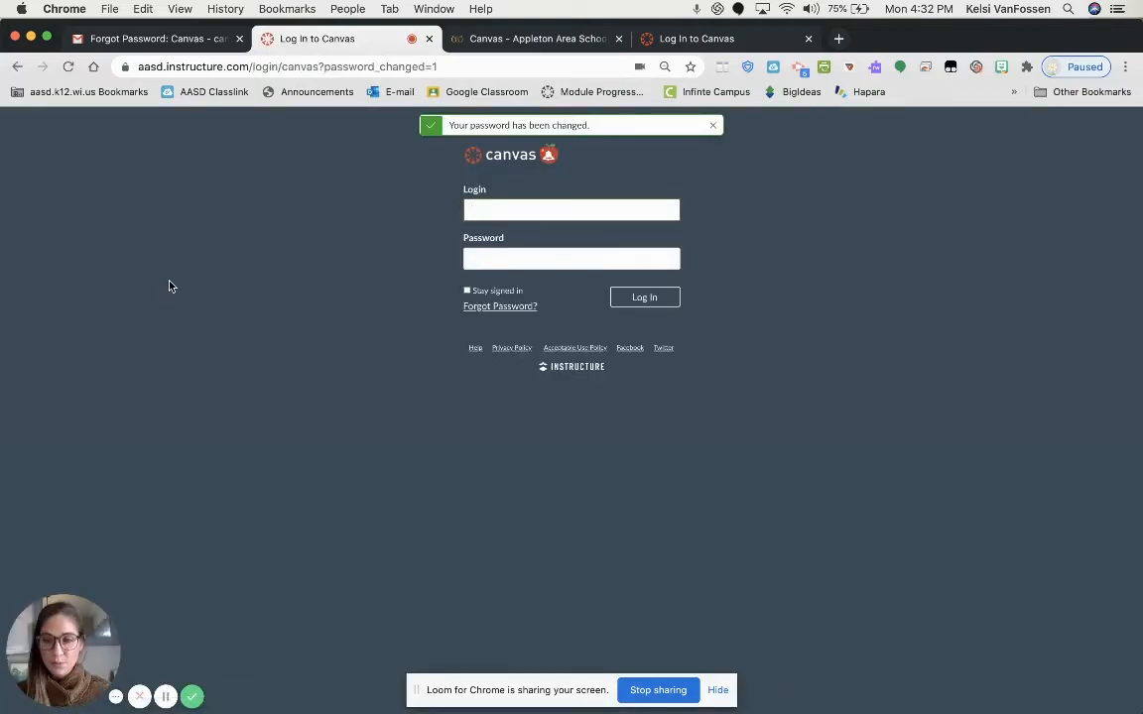
{"action": "mouse_move", "coordinate": [173, 599]}
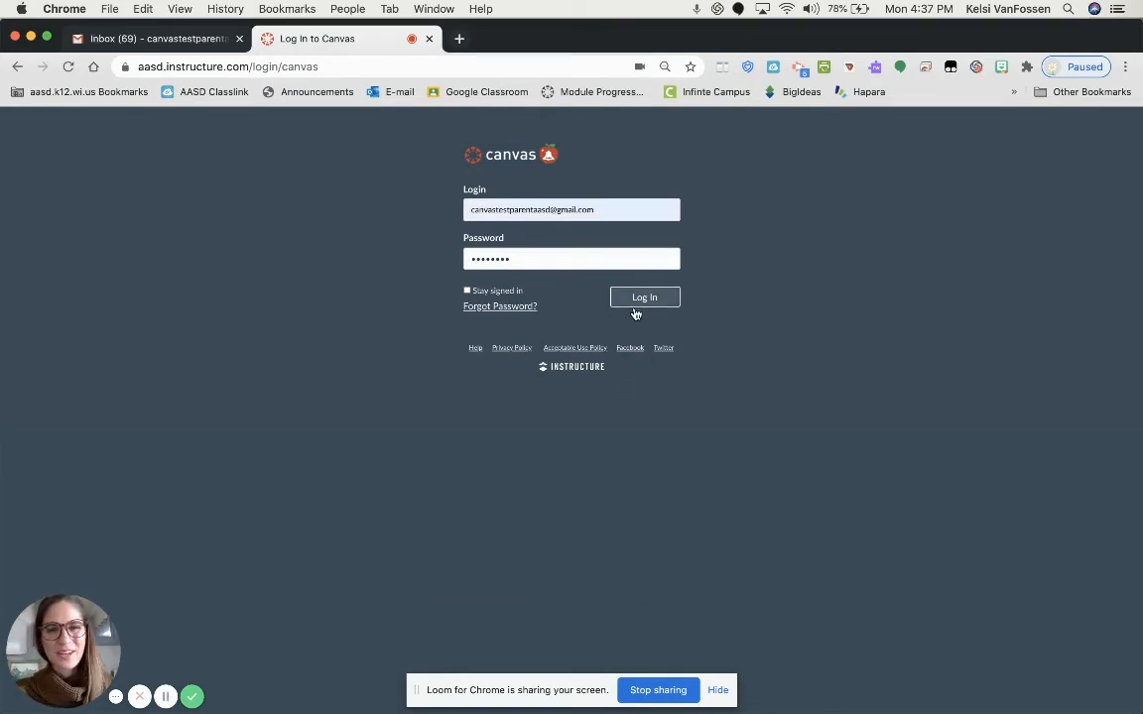
{"action": "left_click", "coordinate": [644, 298]}
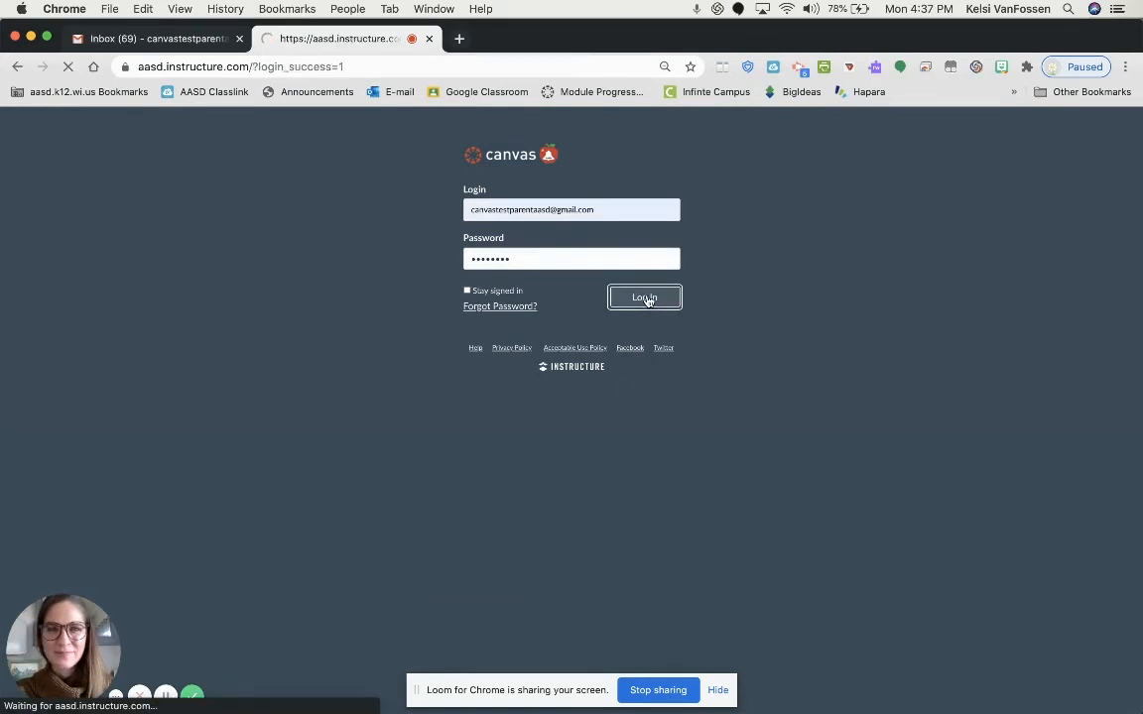
Log in and land on the observer Dashboard with the observed student's courses.
{"action": "left_click", "coordinate": [643, 297]}
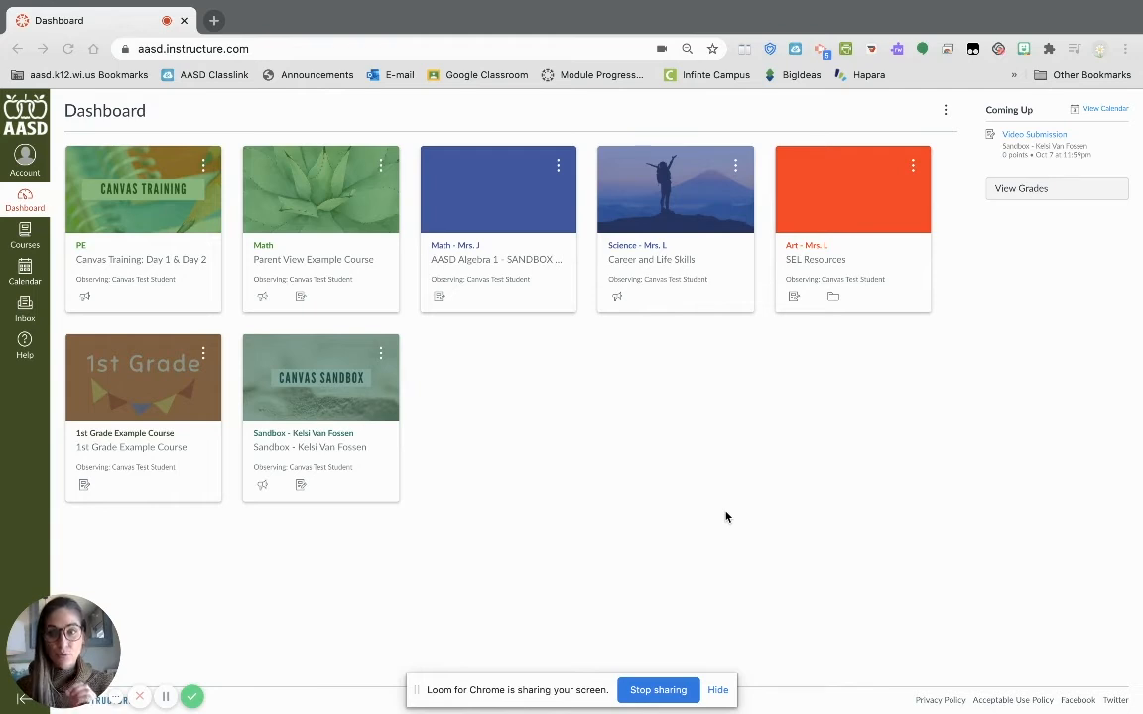
{"action": "mouse_move", "coordinate": [340, 306]}
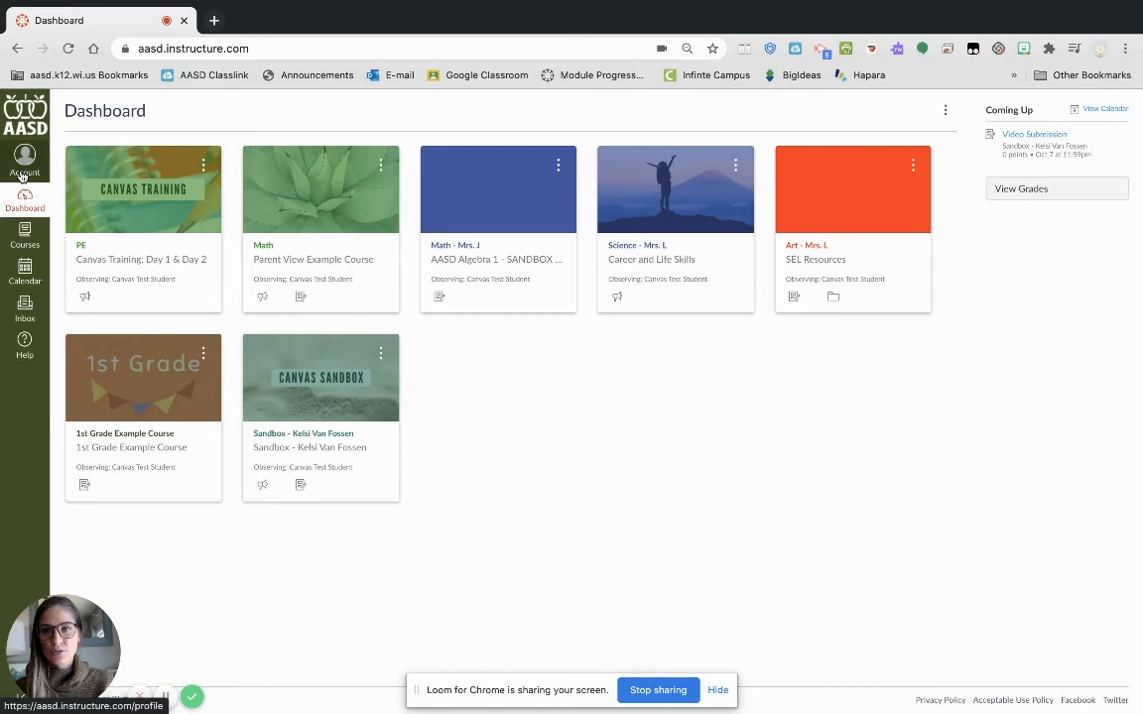
From Account, open Notifications and scroll through the email alert settings list.
{"action": "left_click", "coordinate": [24, 162]}
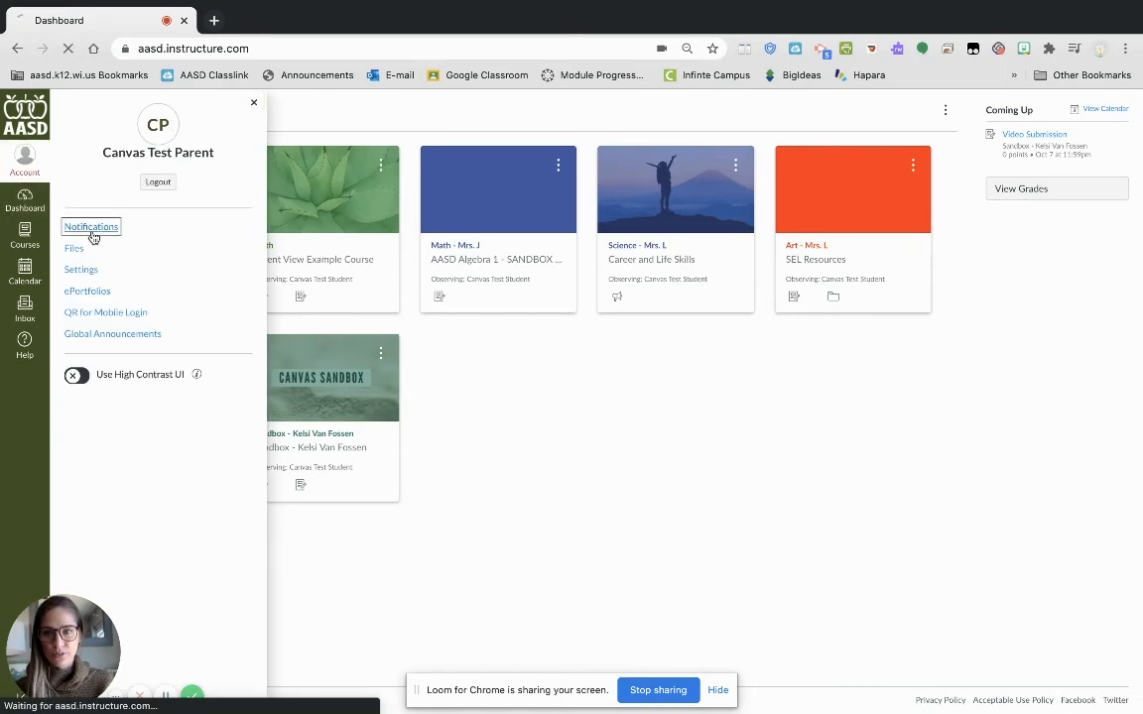
{"action": "left_click", "coordinate": [90, 226]}
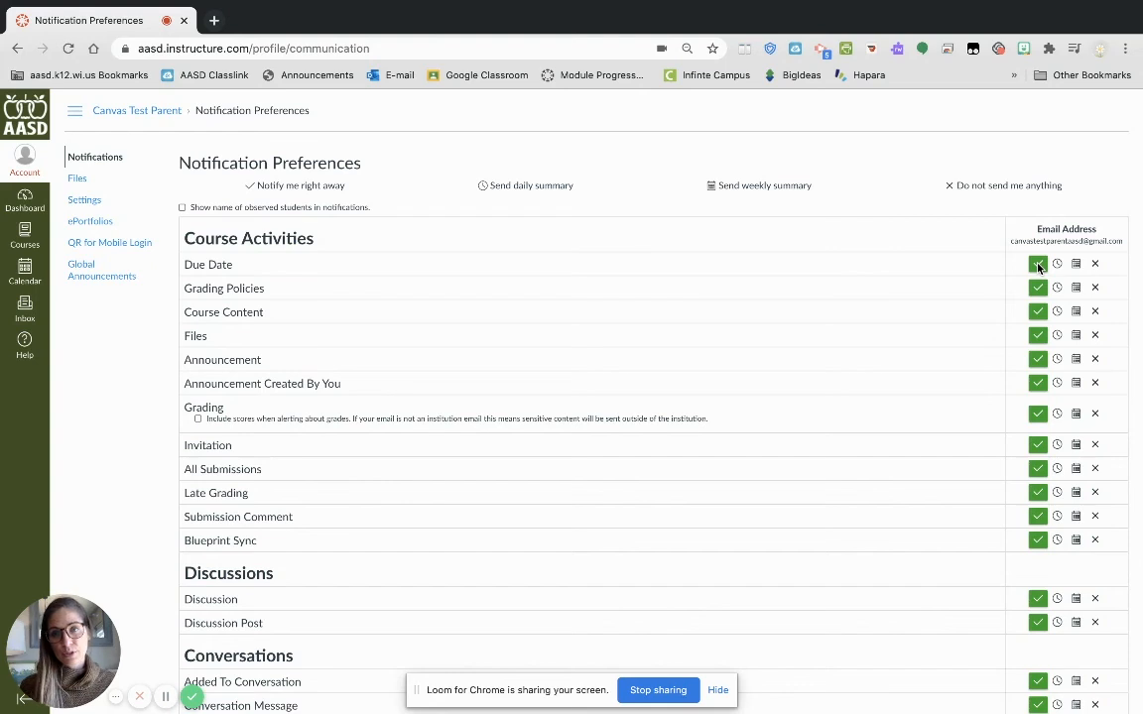
{"action": "mouse_move", "coordinate": [1012, 254]}
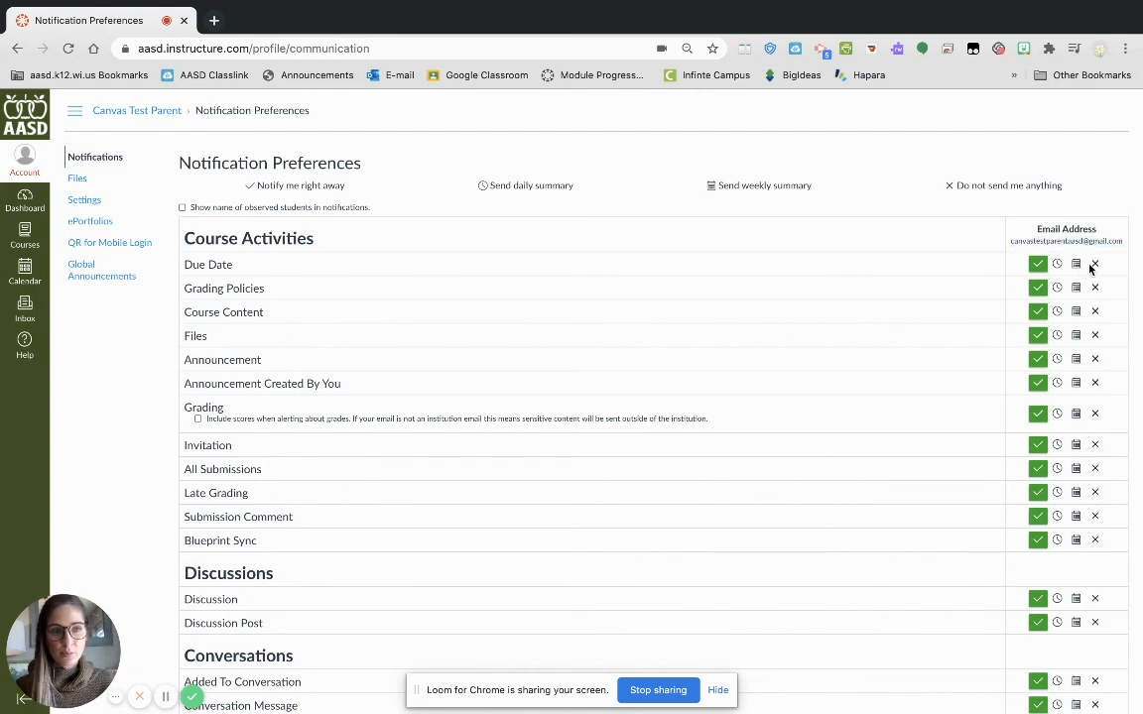
{"action": "mouse_move", "coordinate": [754, 287]}
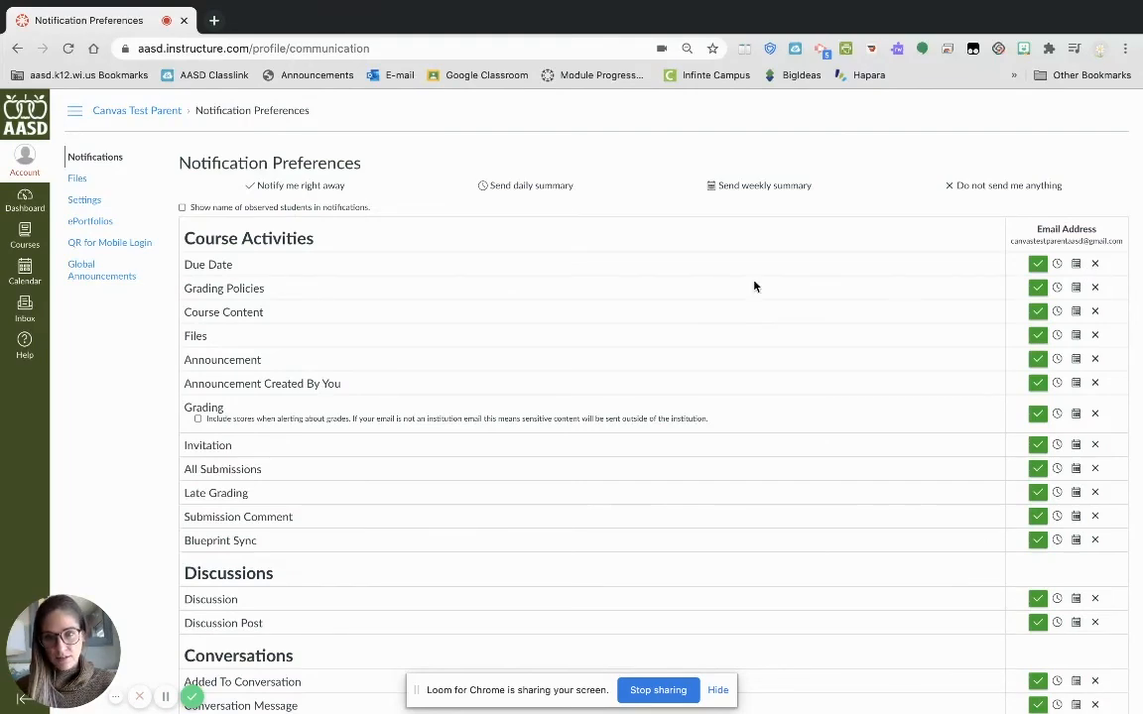
{"action": "scroll", "scroll_direction": "down", "scroll_amount": 3}
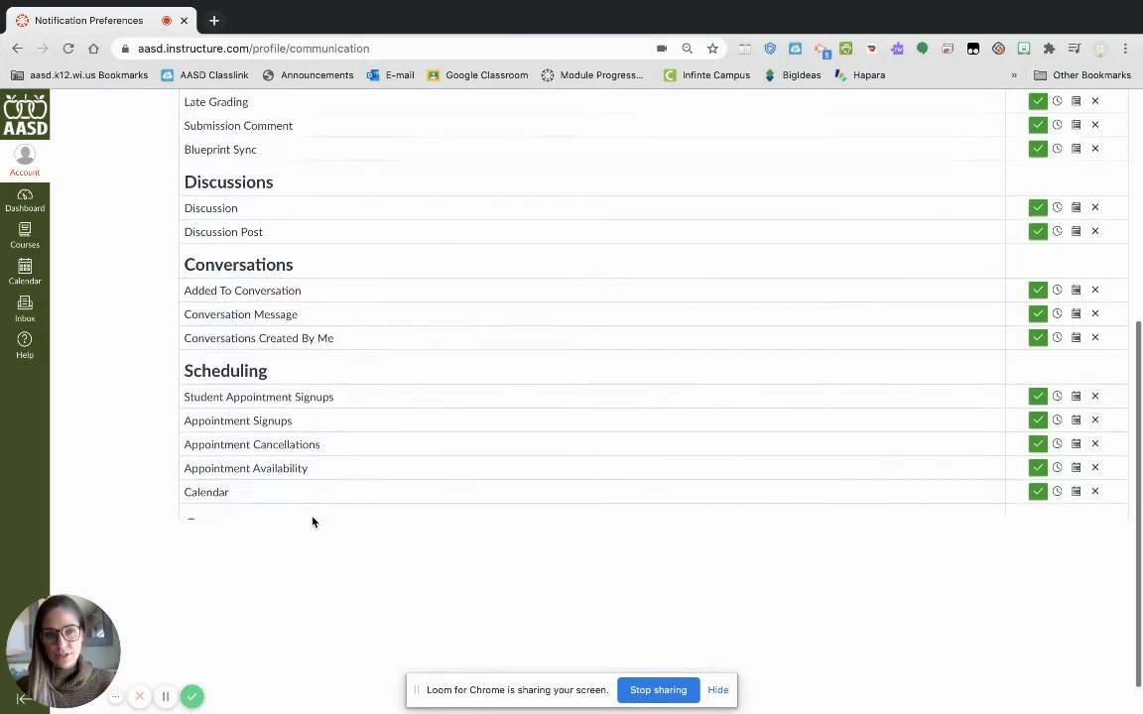
{"action": "scroll", "scroll_direction": "up", "scroll_amount": 3}
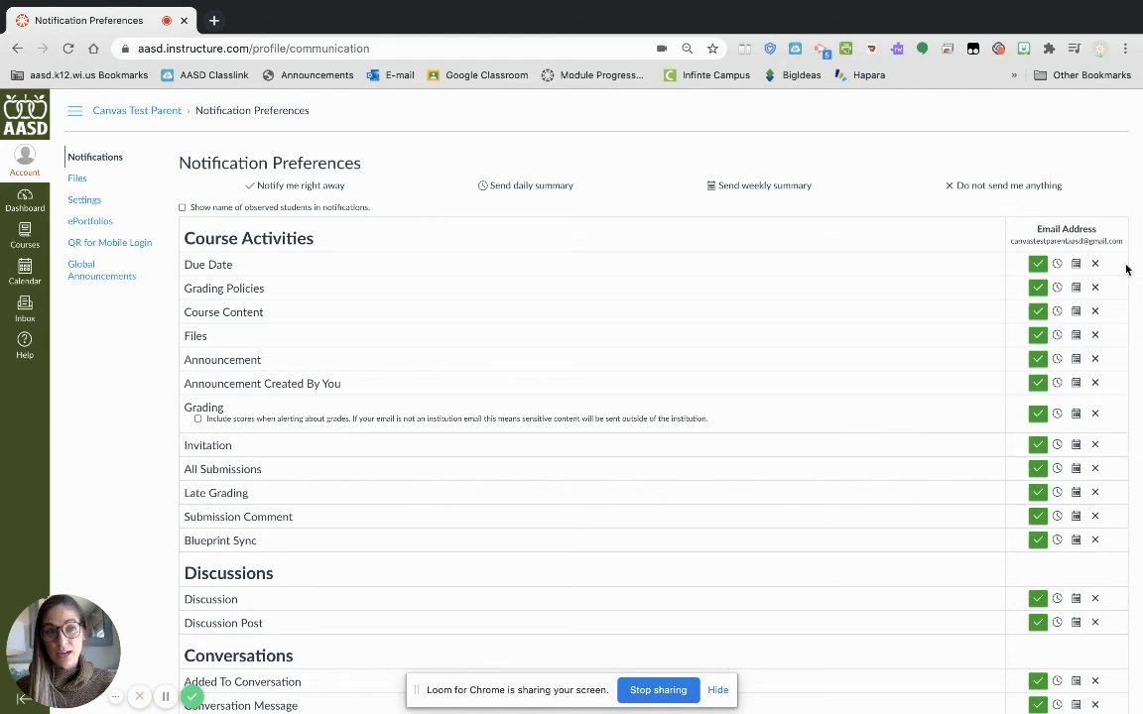
{"action": "mouse_move", "coordinate": [412, 310]}
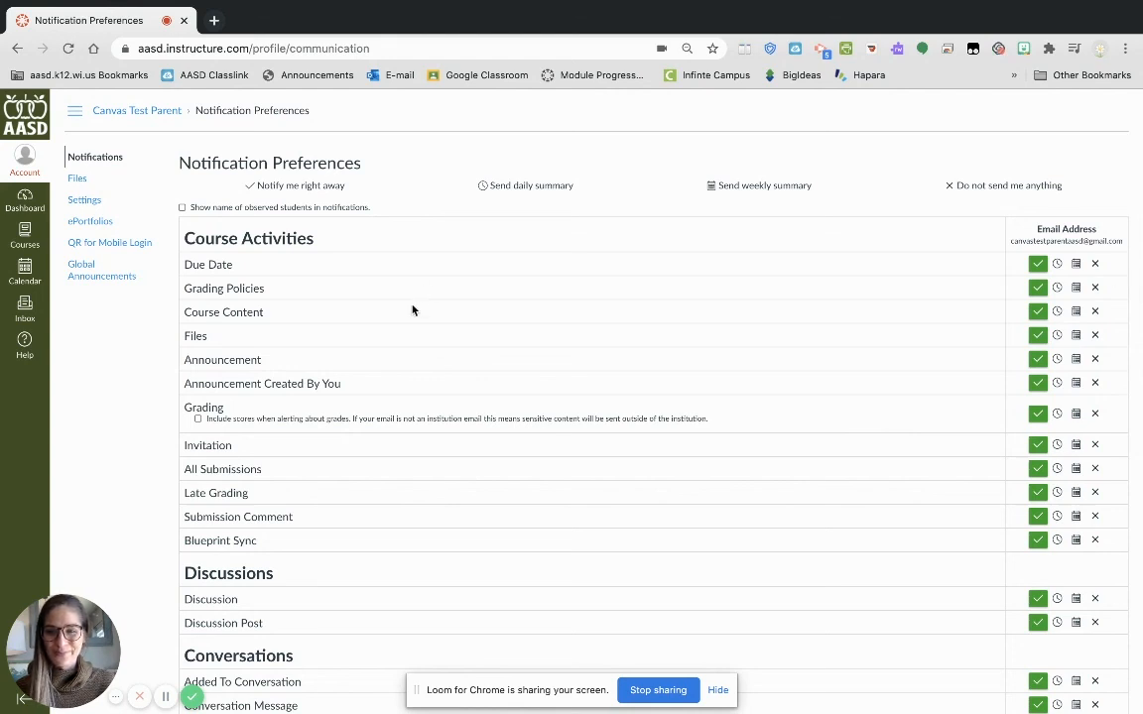